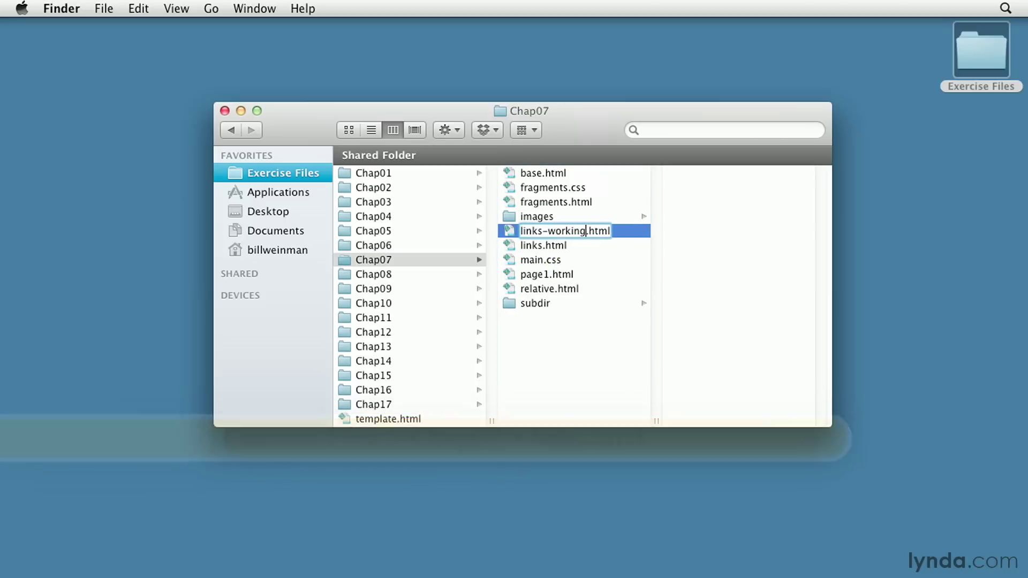
Open links-working.html from the Chap07 folder in TextWrangler
{"action": "double_click", "coordinate": [565, 231]}
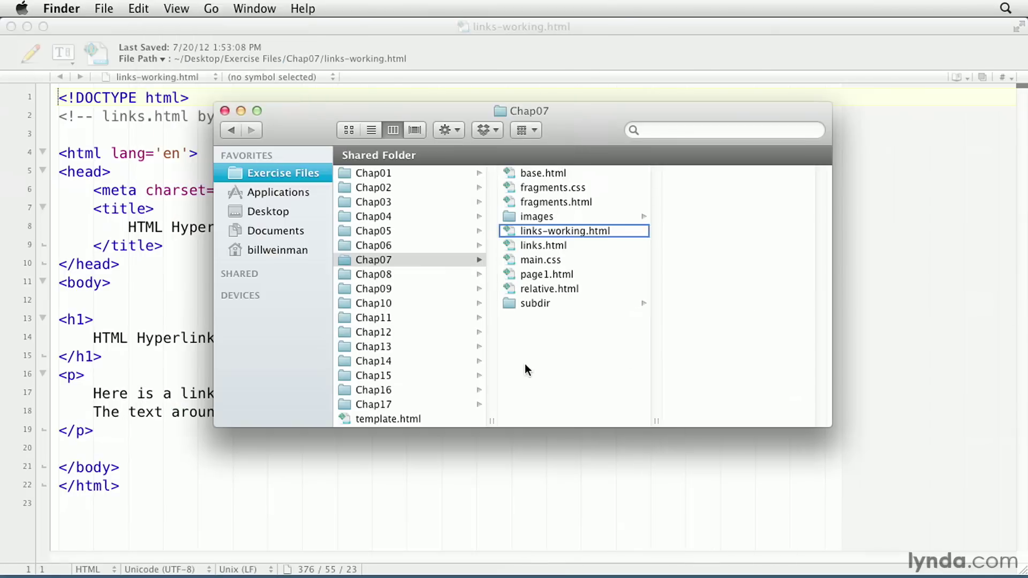
View links-working.html rendered in Firefox as the HTML Hyperlinks page
{"action": "double_click", "coordinate": [564, 230]}
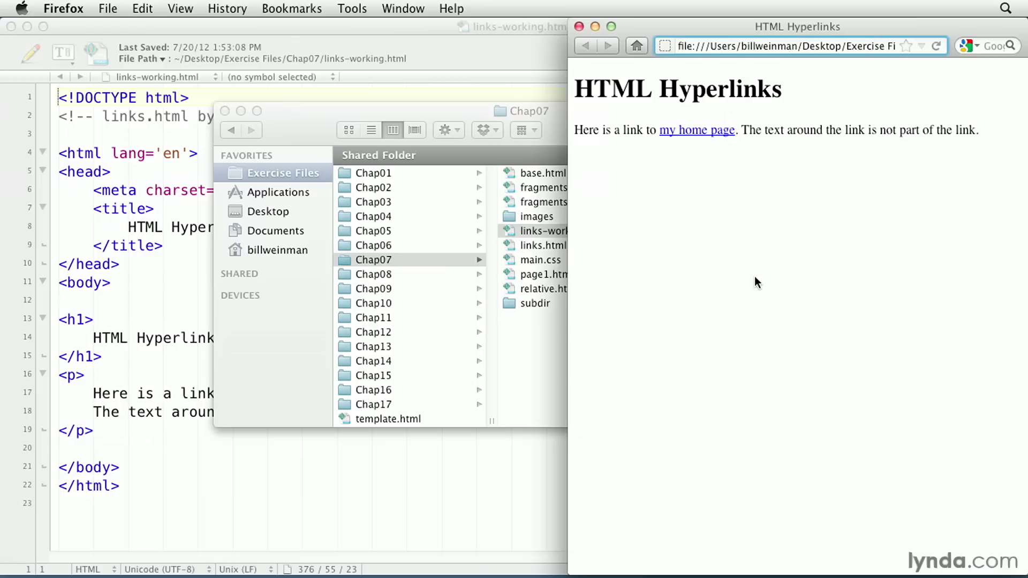
{"action": "mouse_move", "coordinate": [823, 179]}
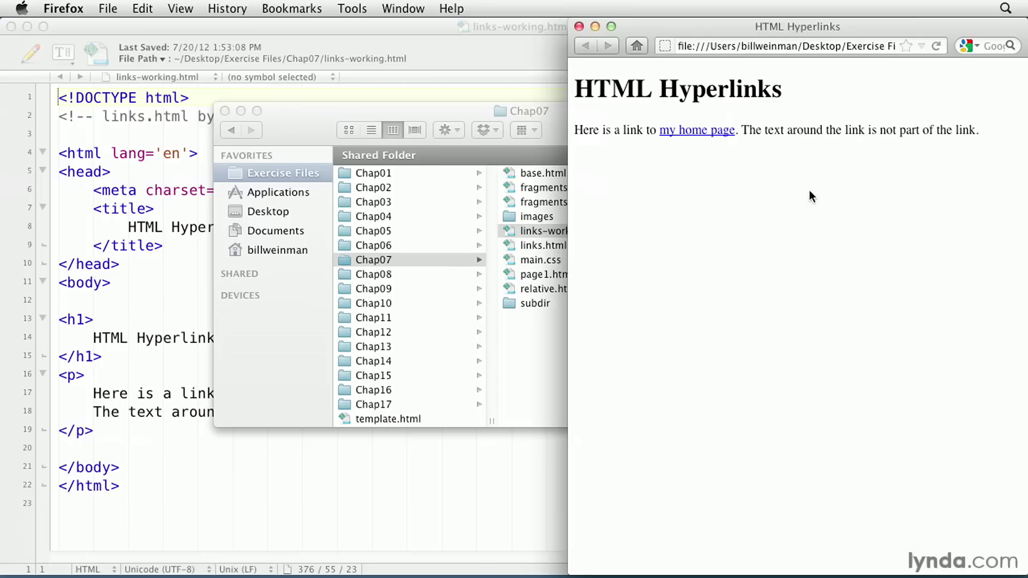
{"action": "mouse_move", "coordinate": [701, 135]}
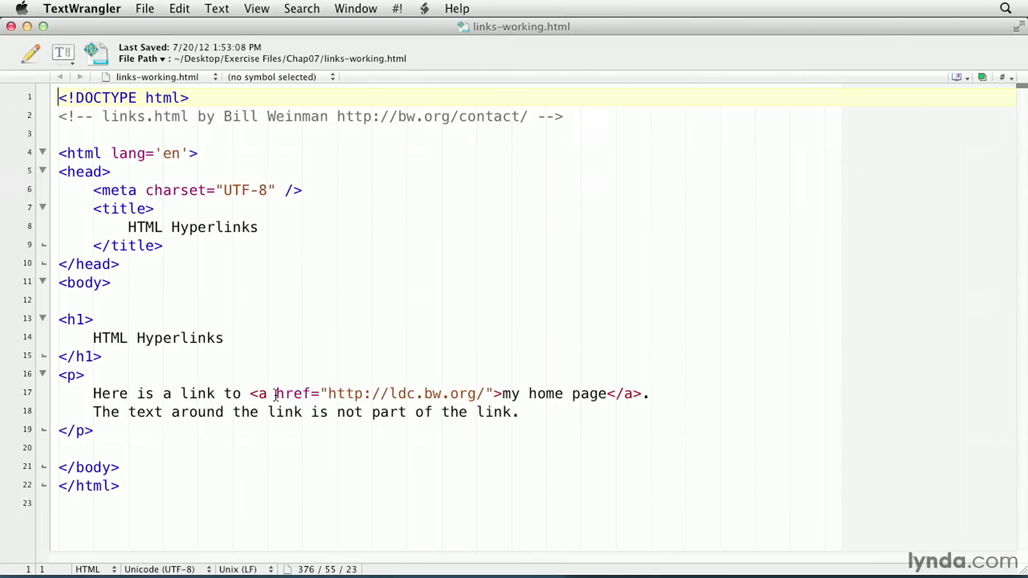
Highlight the href URL, then follow the 'my home page' link to lynda.com
{"action": "left_click_drag", "start_coordinate": [327, 393], "coordinate": [500, 394]}
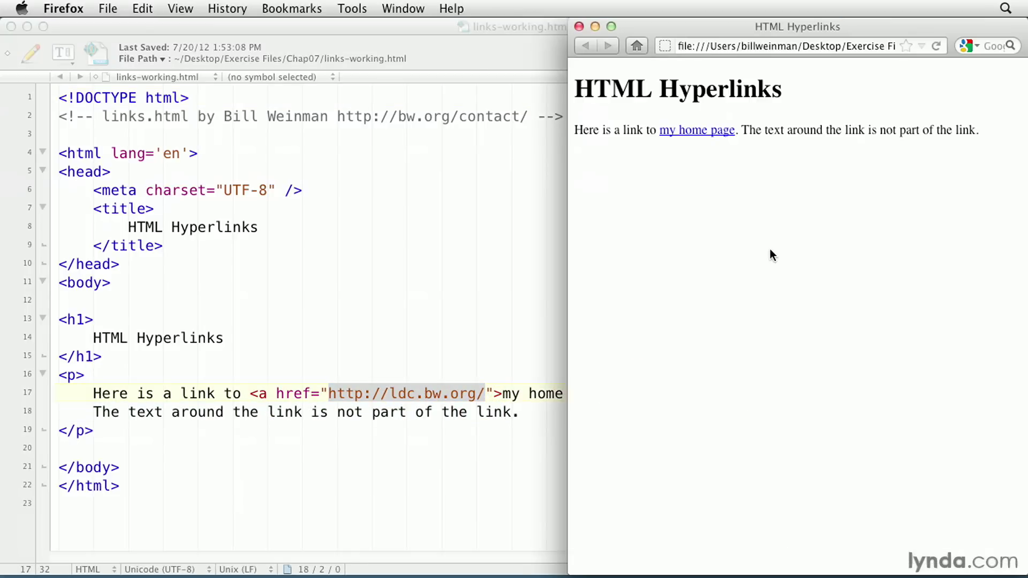
{"action": "mouse_move", "coordinate": [706, 135]}
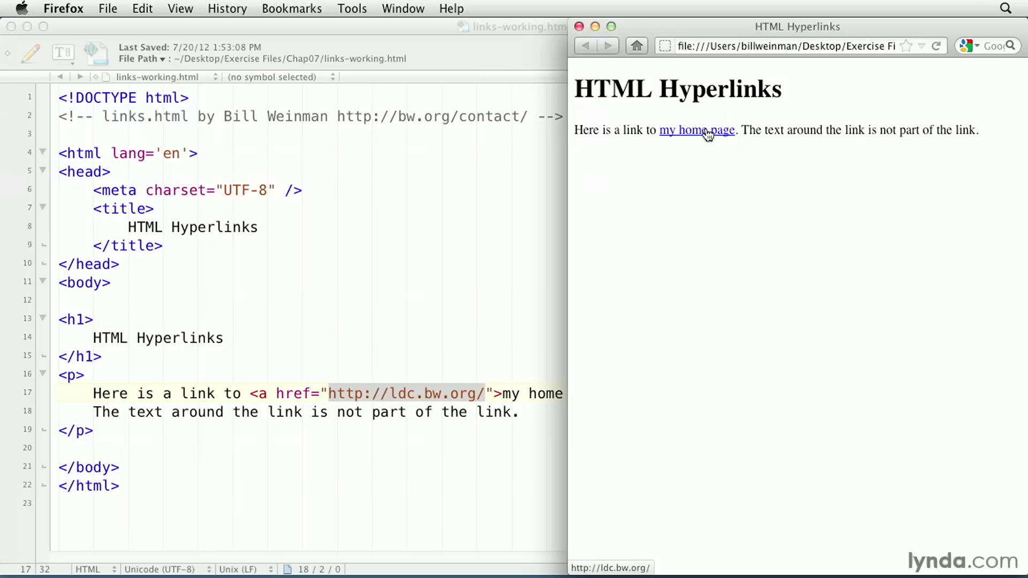
{"action": "left_click", "coordinate": [698, 129]}
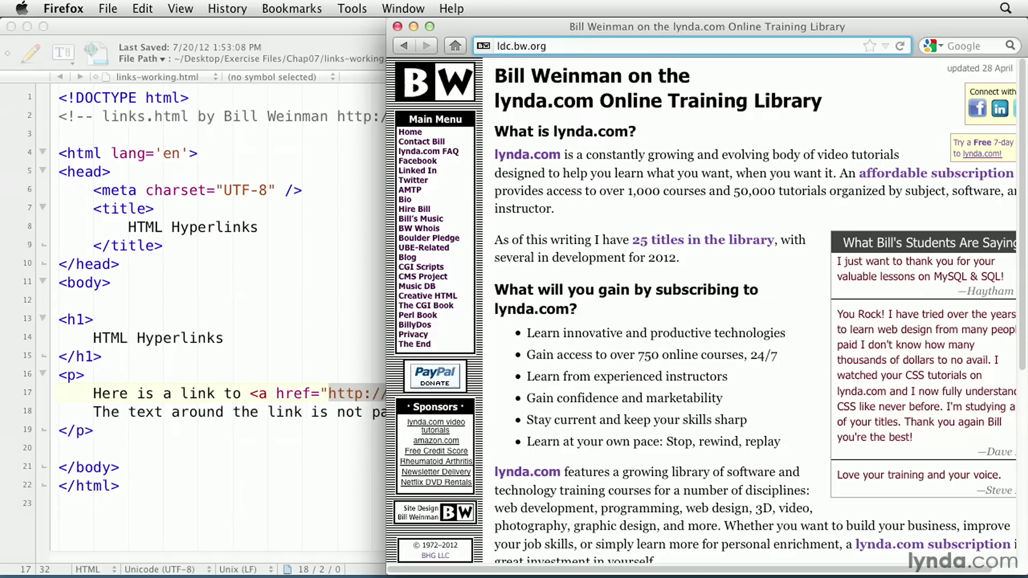
Point out the ldc.bw.org address of the loaded Bill Weinman page
{"action": "left_click", "coordinate": [554, 46]}
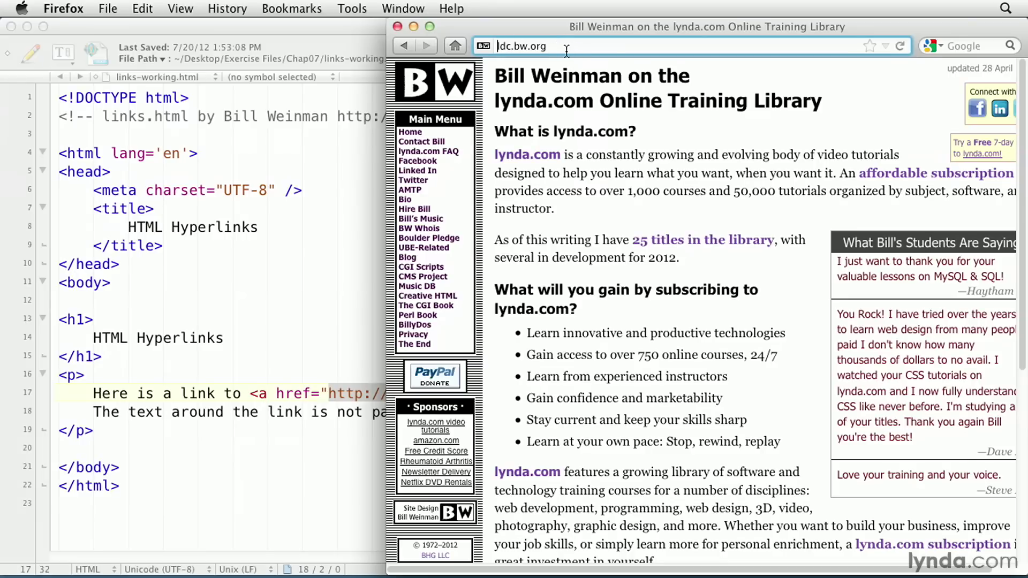
{"action": "mouse_move", "coordinate": [519, 59]}
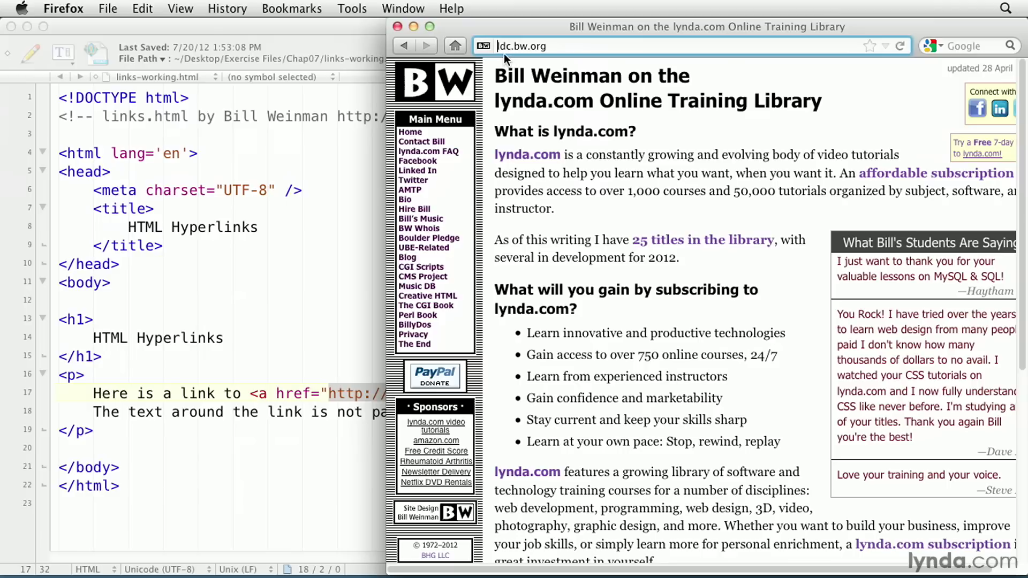
{"action": "mouse_move", "coordinate": [568, 58]}
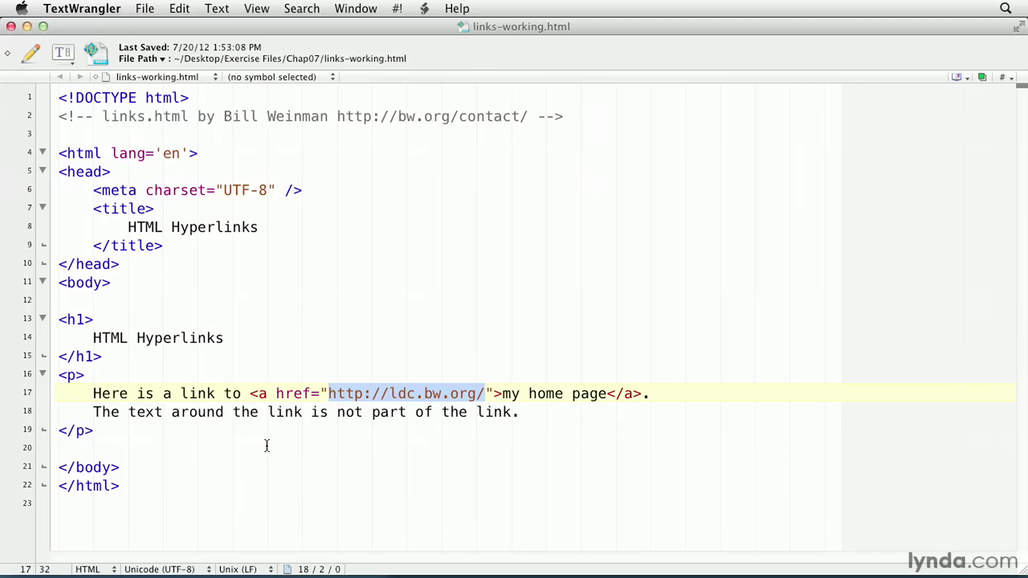
{"action": "mouse_move", "coordinate": [277, 406]}
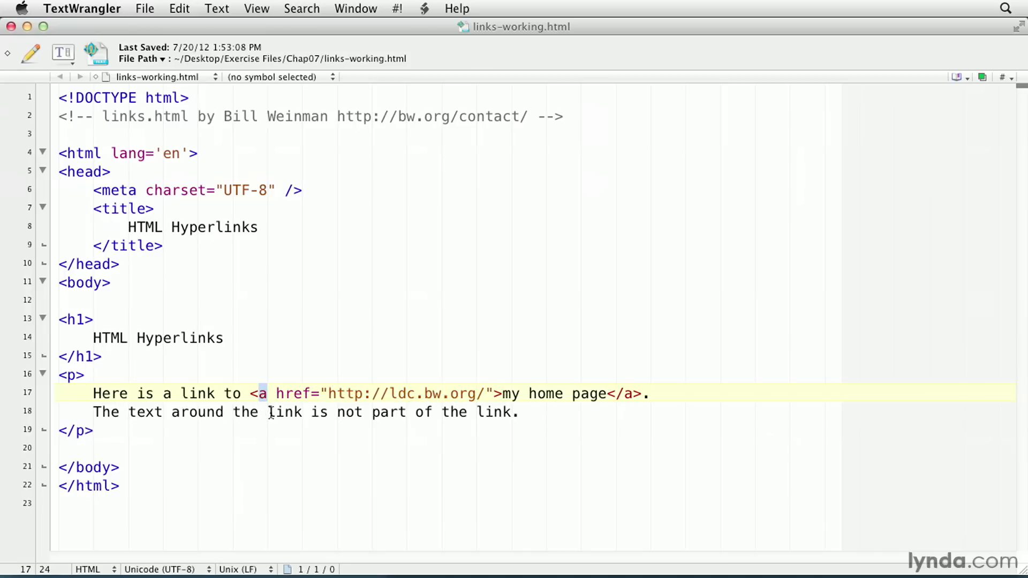
Highlight the href attribute and URL, glance at Firefox, then return to the code
{"action": "double_click", "coordinate": [293, 394]}
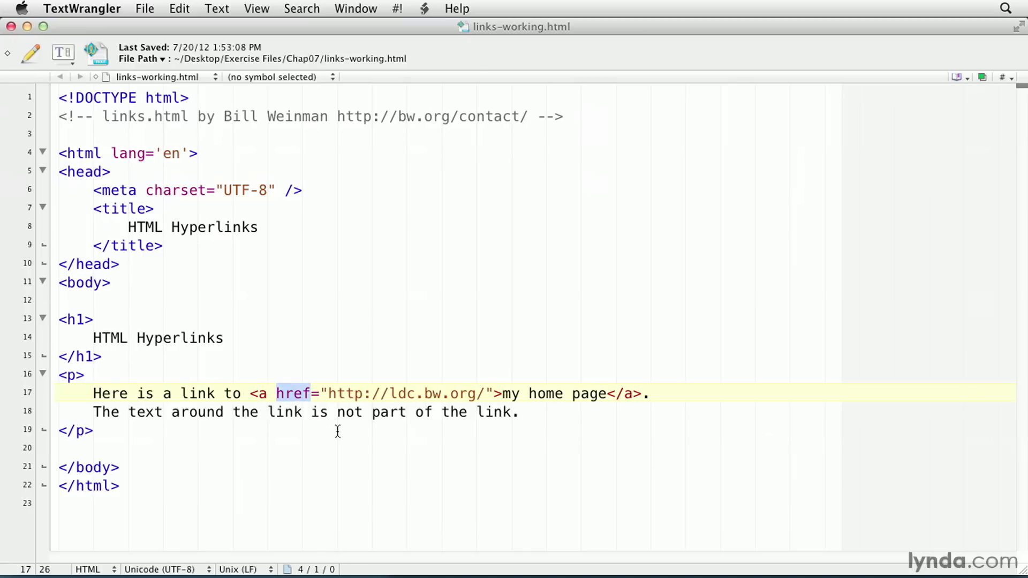
{"action": "left_click", "coordinate": [328, 393]}
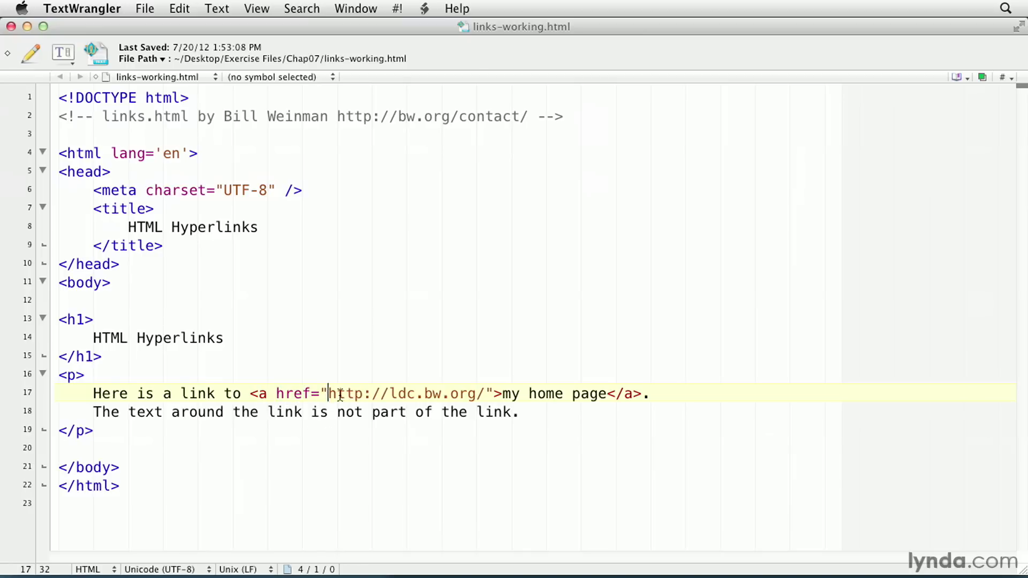
{"action": "left_click_drag", "start_coordinate": [329, 394], "coordinate": [485, 394]}
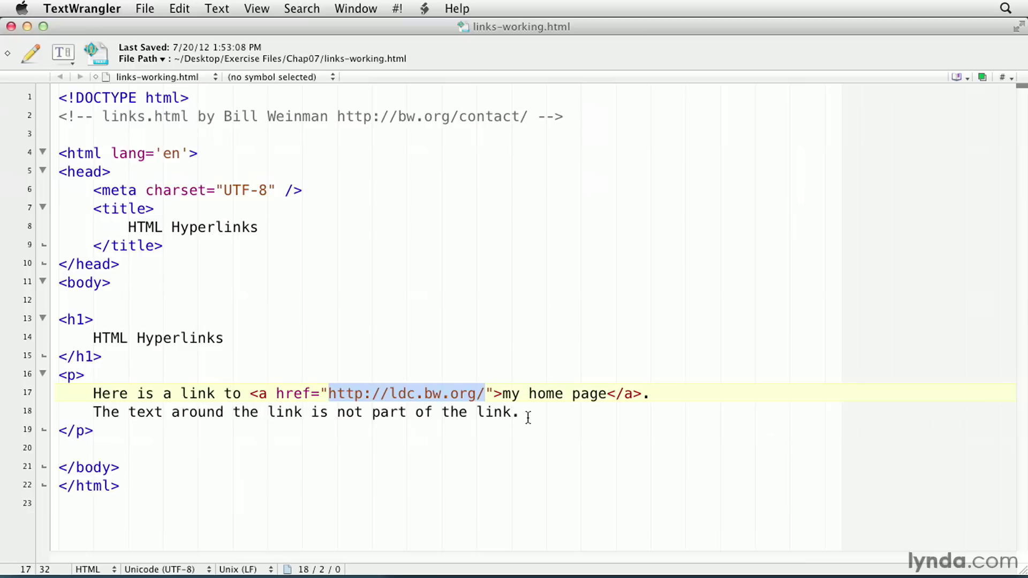
{"action": "left_click", "coordinate": [528, 413]}
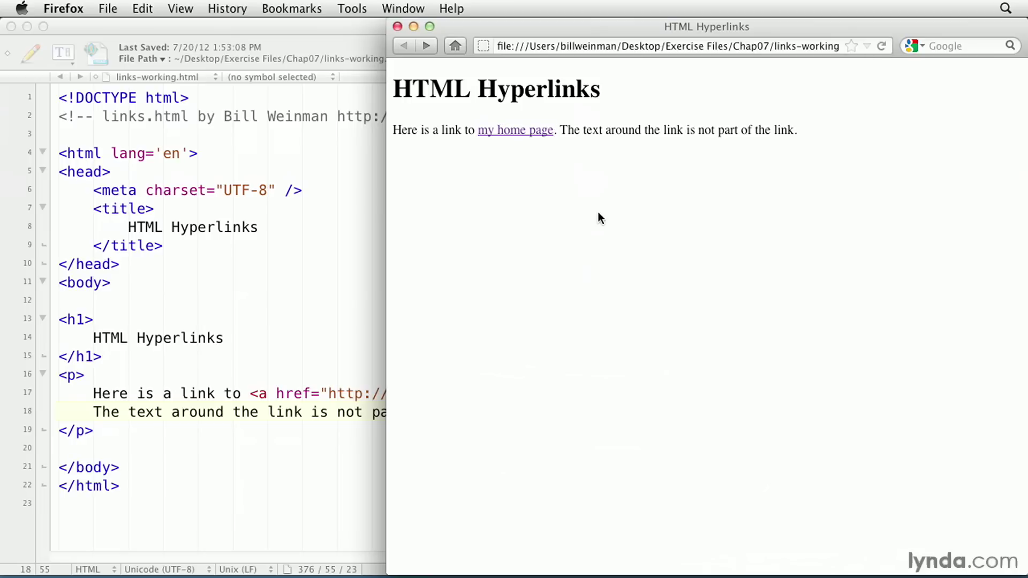
{"action": "left_click", "coordinate": [514, 129]}
{"action": "type", "text": " target"}
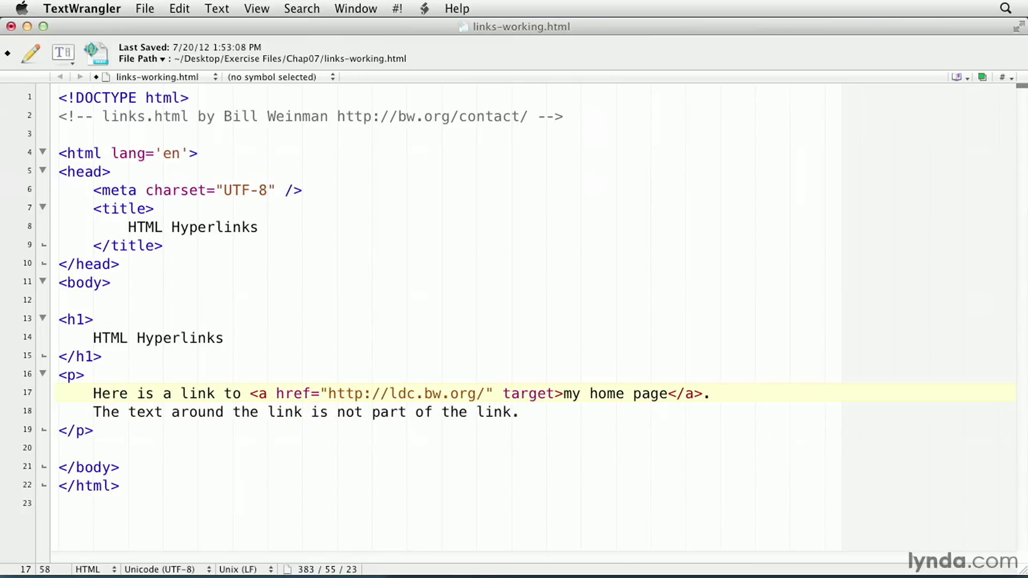
Give the home page link target="_blank" and save the file
{"action": "type", "text": "=\"_blank"}
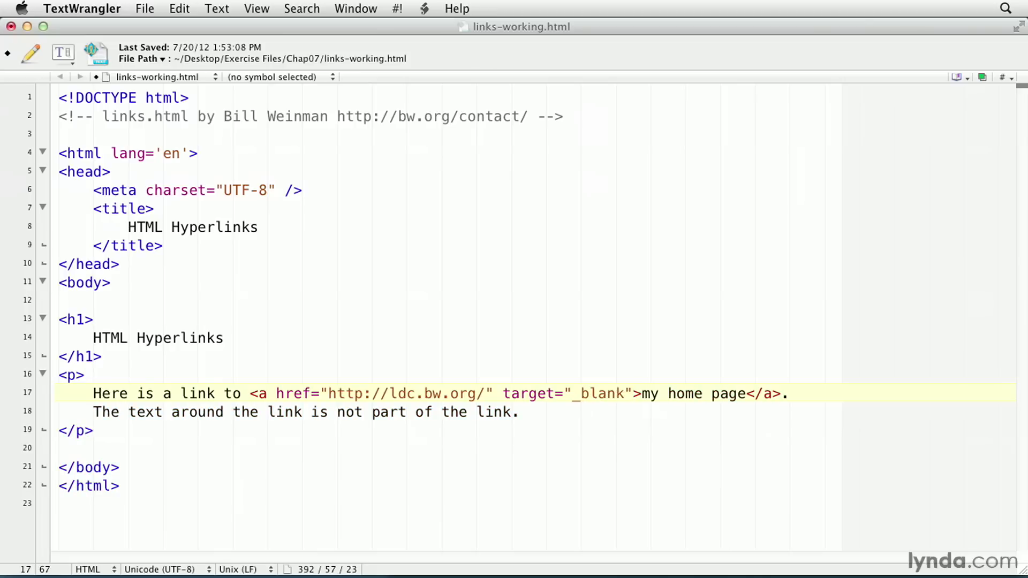
{"action": "left_click", "coordinate": [633, 394]}
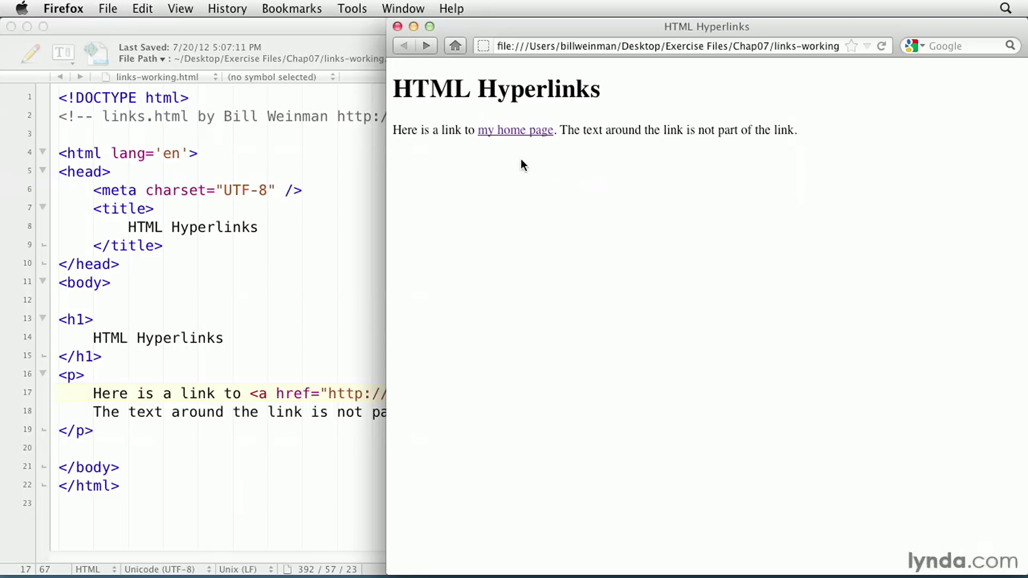
{"action": "mouse_move", "coordinate": [868, 58]}
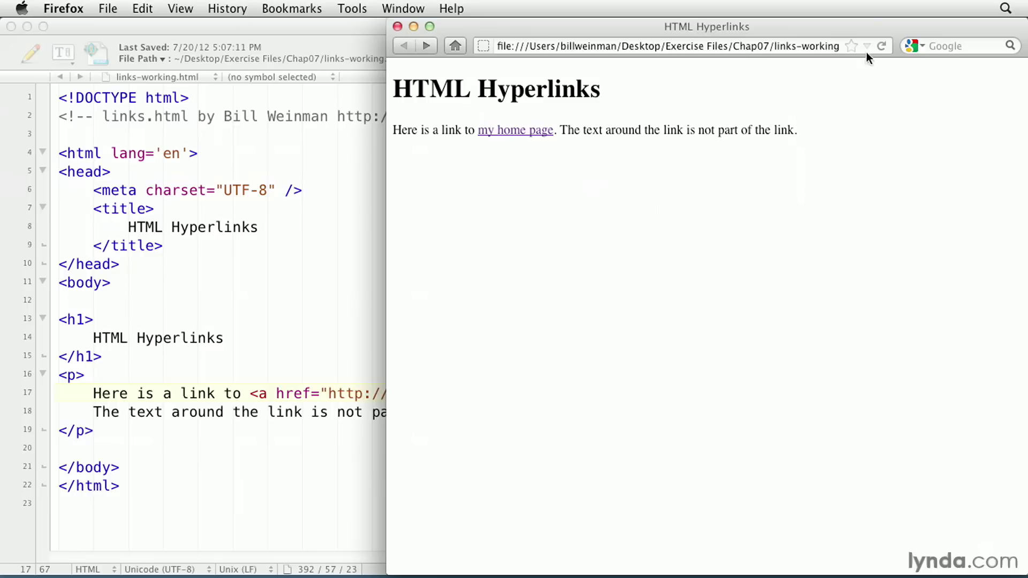
{"action": "mouse_move", "coordinate": [511, 137]}
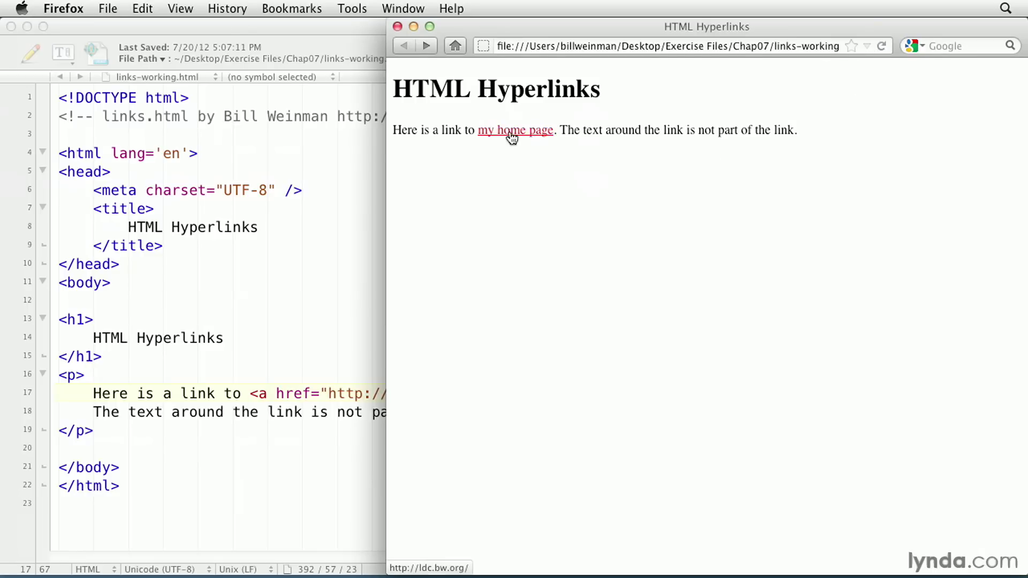
Test 'my home page' opens lynda.com in a new tab, then close it
{"action": "left_click", "coordinate": [514, 130]}
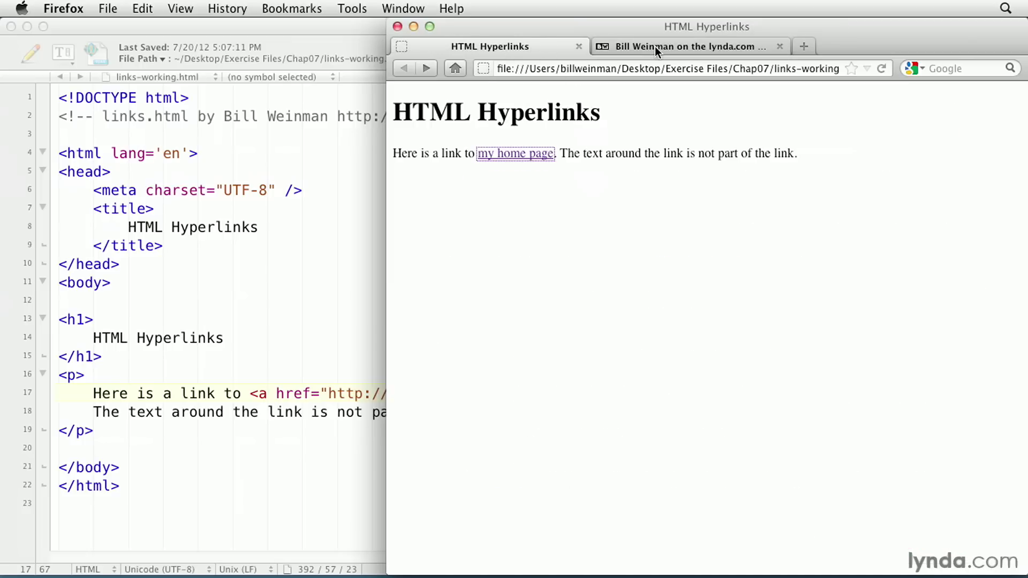
{"action": "left_click", "coordinate": [779, 46]}
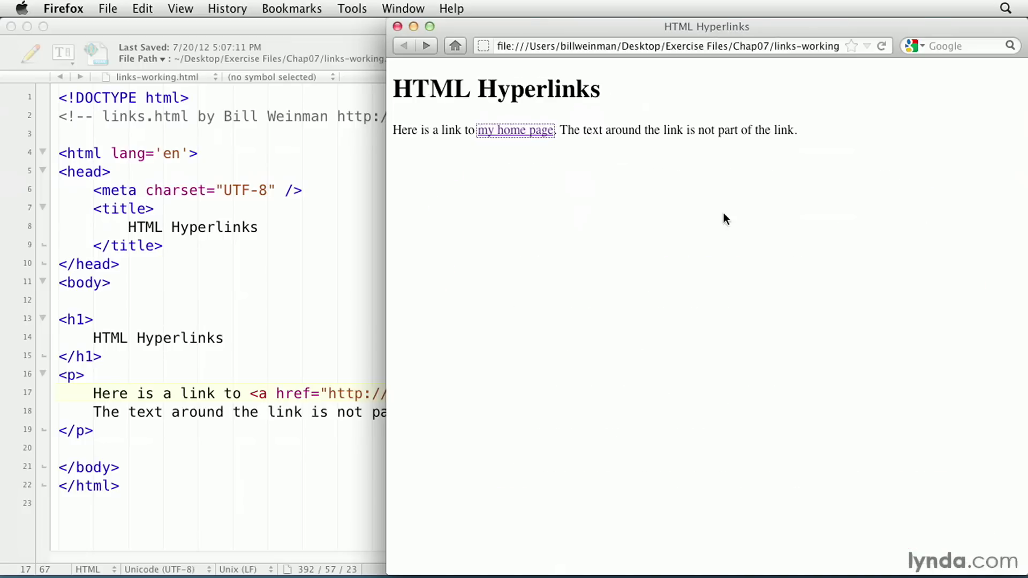
{"action": "mouse_move", "coordinate": [687, 251]}
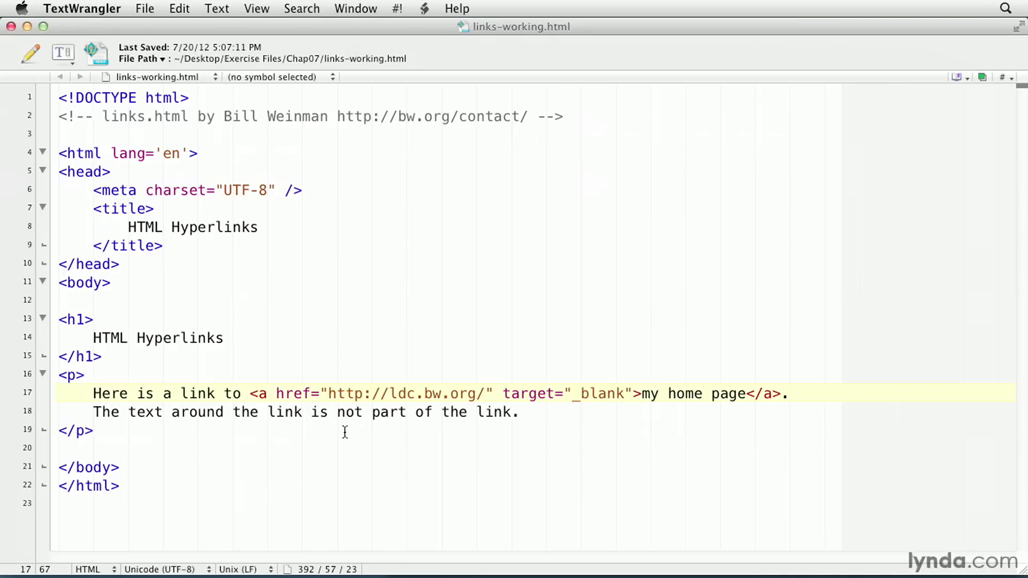
Wrap a 50px-indented section with a Billybot 9000! heading and two paragraphs in the link
{"action": "left_click", "coordinate": [634, 394]}
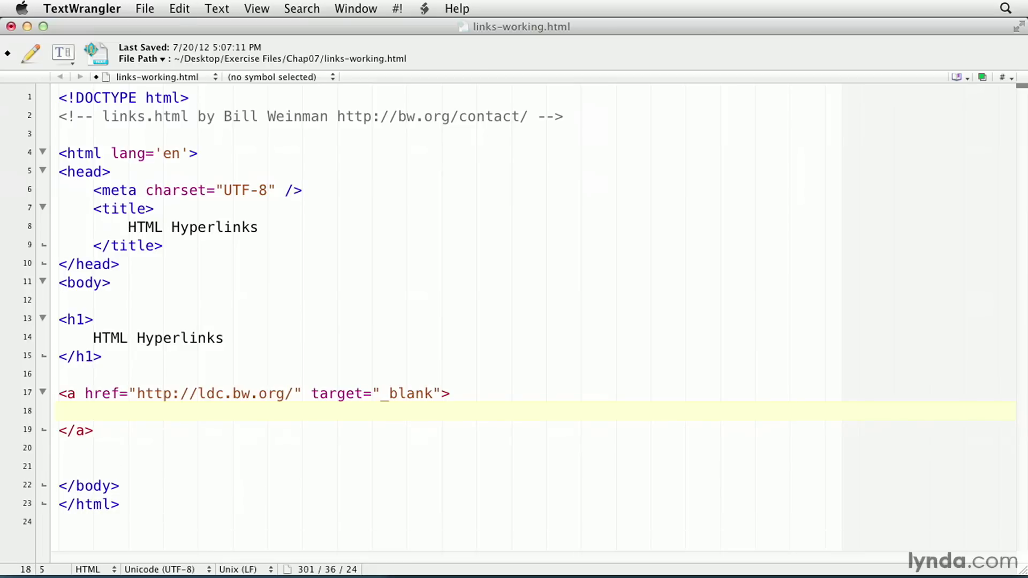
{"action": "type", "text": "<section style=\"margin-left: 50px\">"}
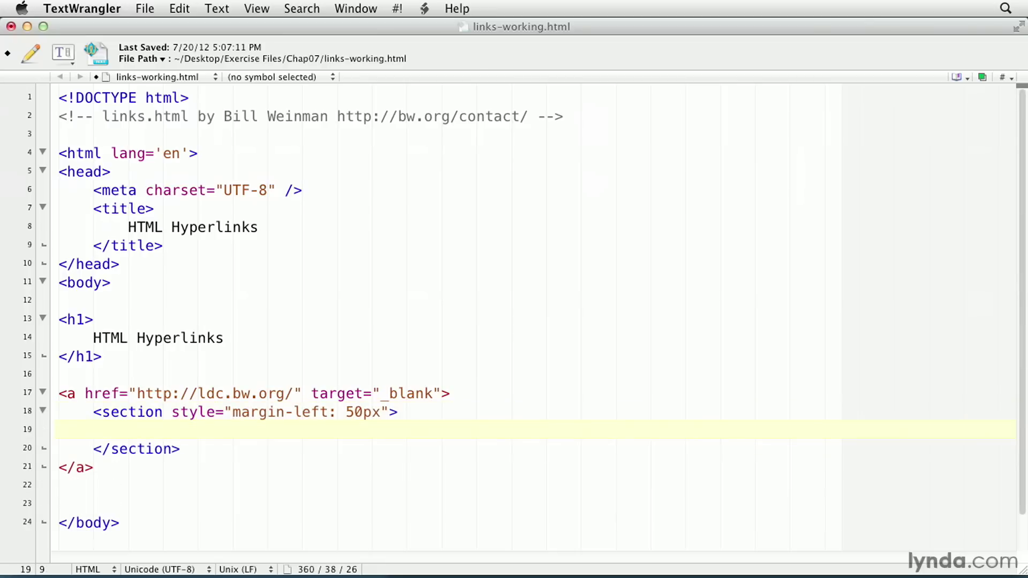
{"action": "type", "text": "<h1> Billybot 9000! </h1>"}
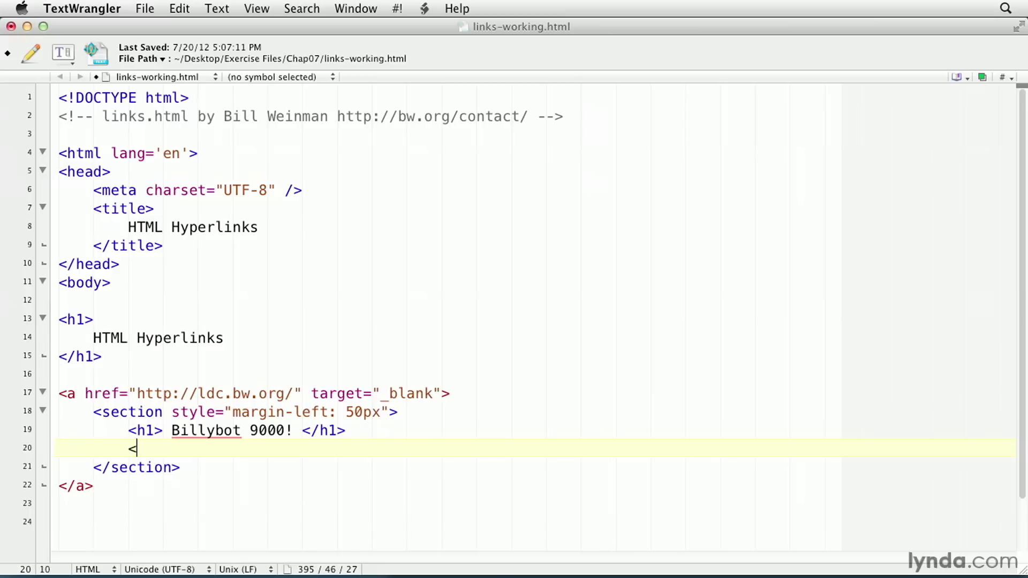
{"action": "type", "text": "<p> Turn all your widgets into billybots! </p>"}
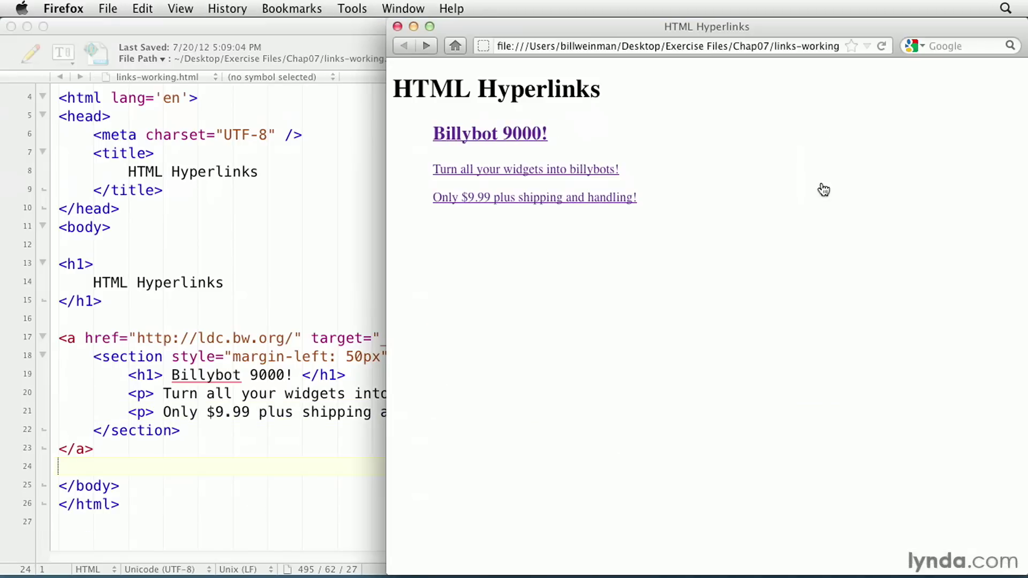
{"action": "mouse_move", "coordinate": [495, 226]}
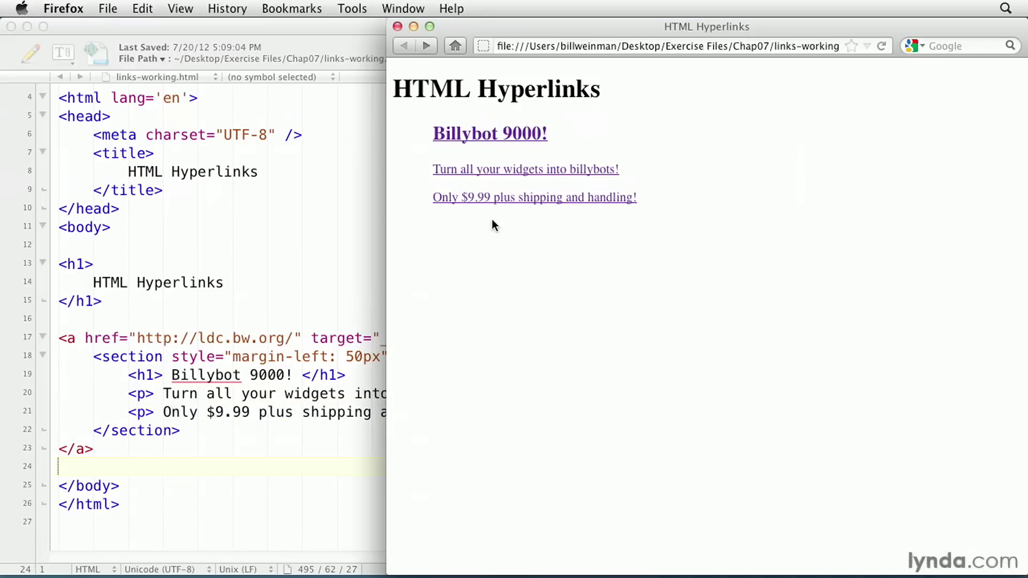
{"action": "mouse_move", "coordinate": [506, 160]}
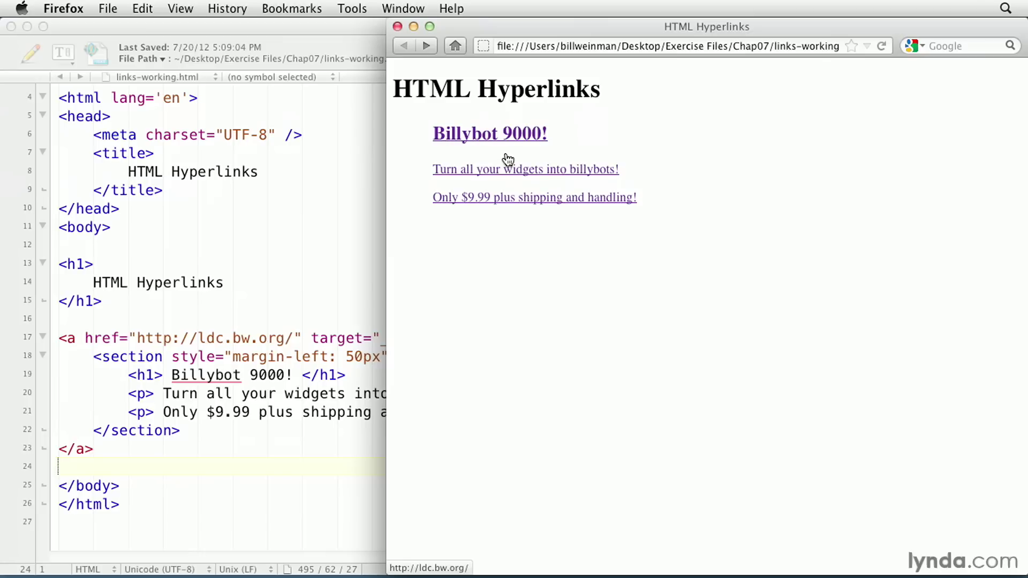
Click the Billybot section to open ldc.bw.org in a new tab
{"action": "left_click", "coordinate": [490, 134]}
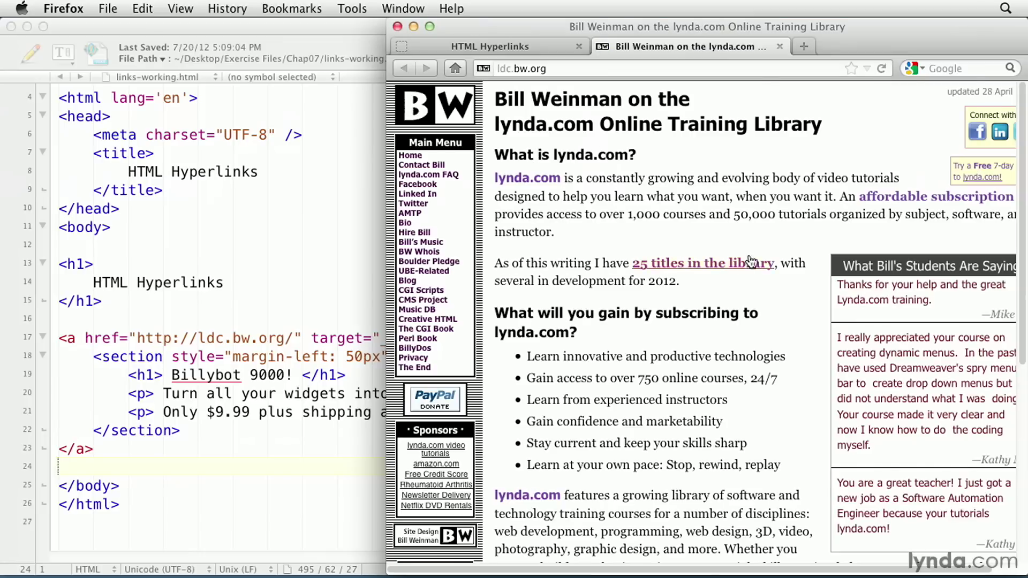